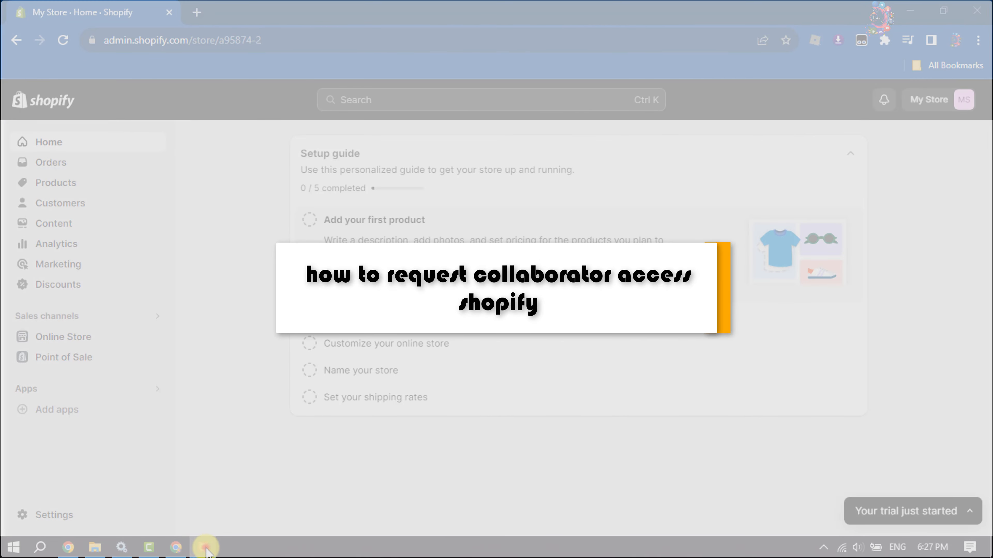
mouse_move(302, 451)
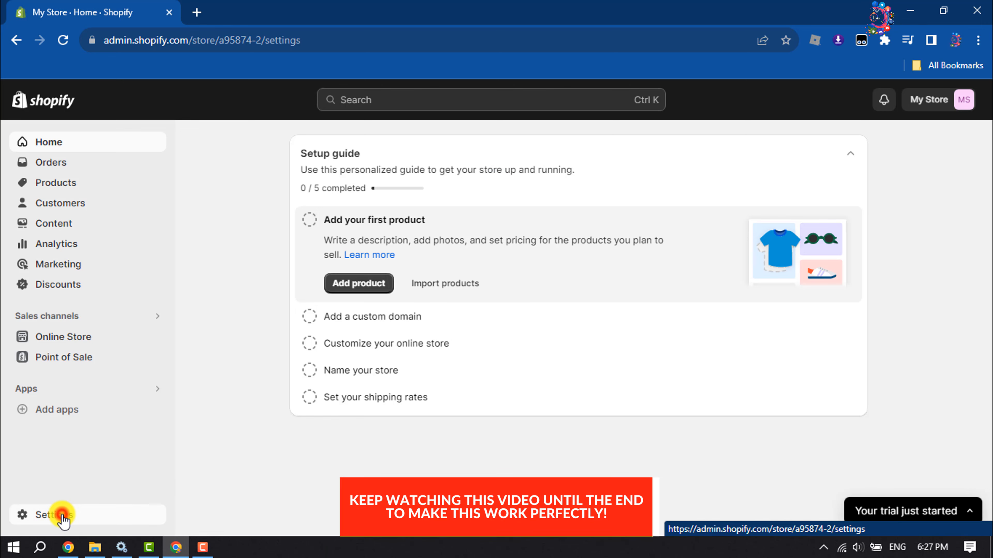
Reach the Collaborators section of the store's Users and permissions settings.
click(44, 514)
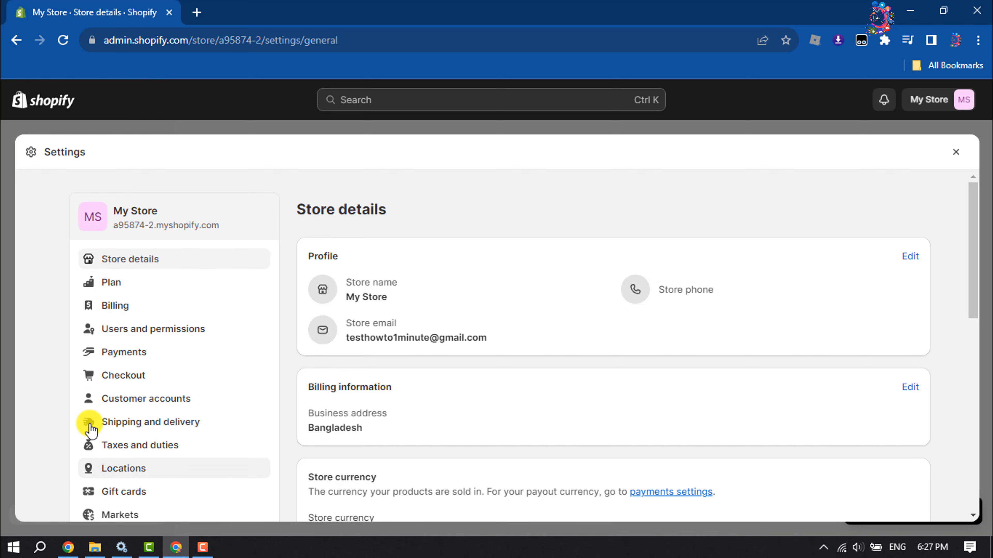
mouse_move(178, 329)
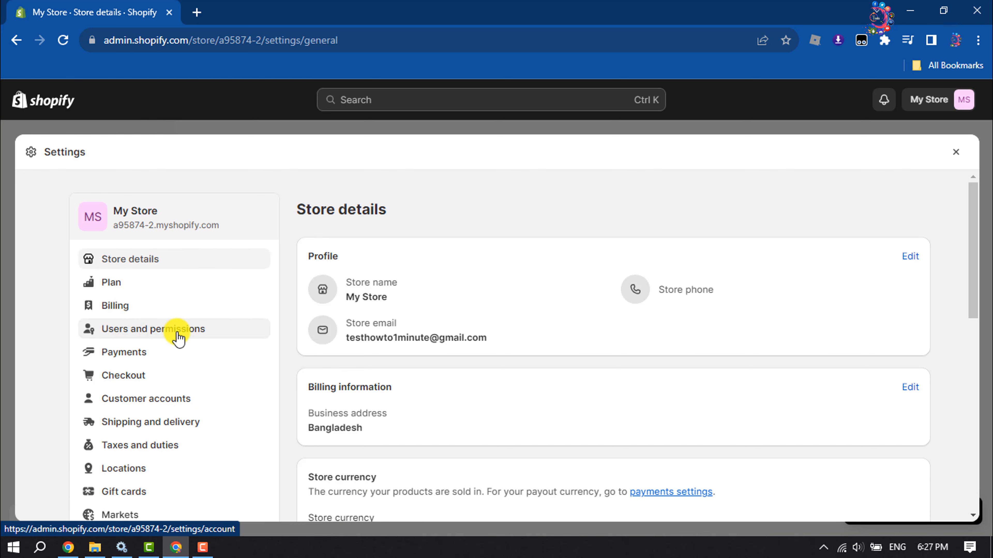
click(151, 328)
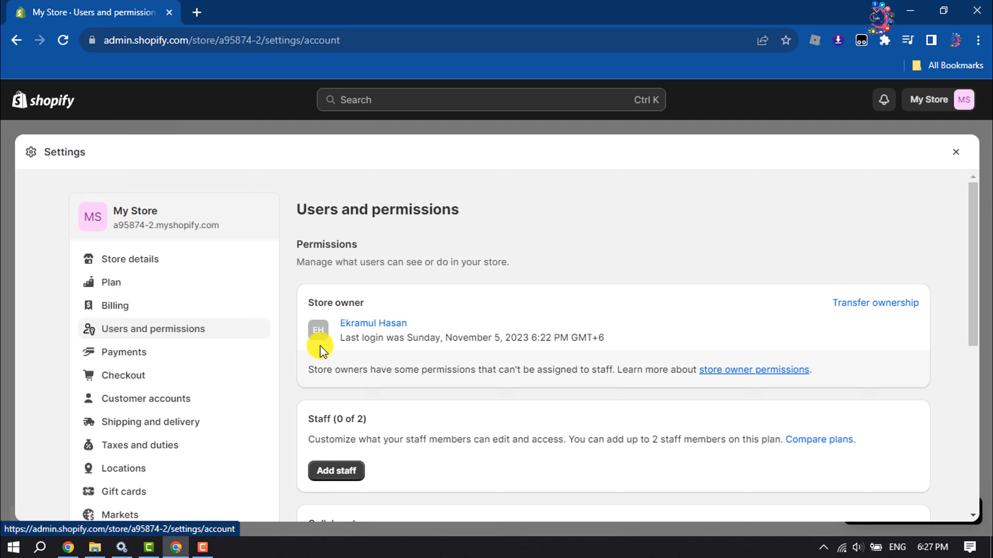
scroll(down, 3)
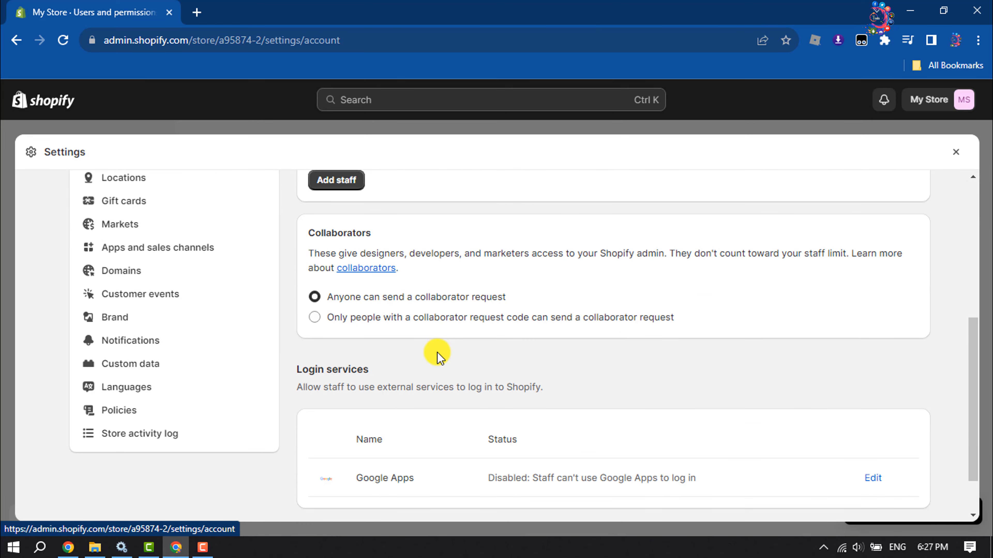
mouse_move(465, 279)
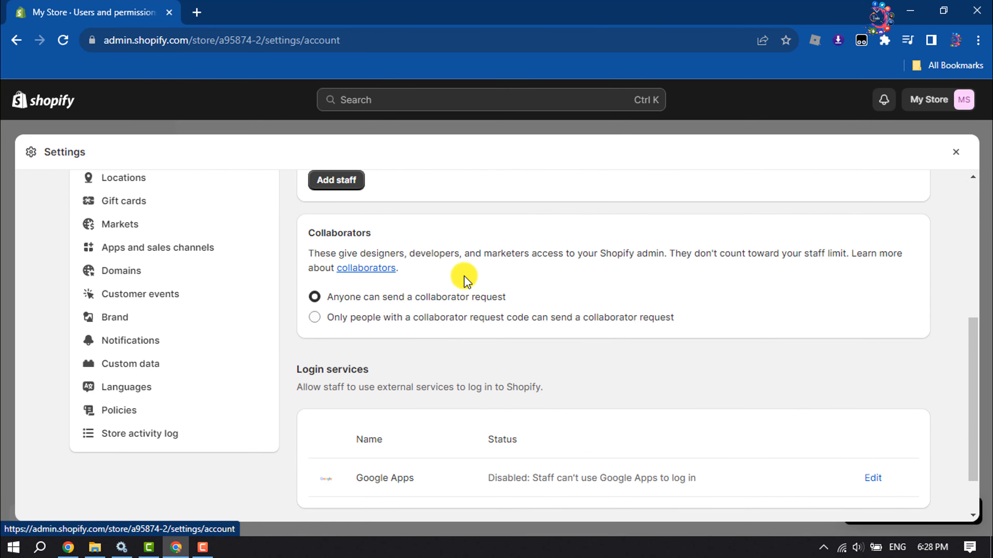
mouse_move(688, 345)
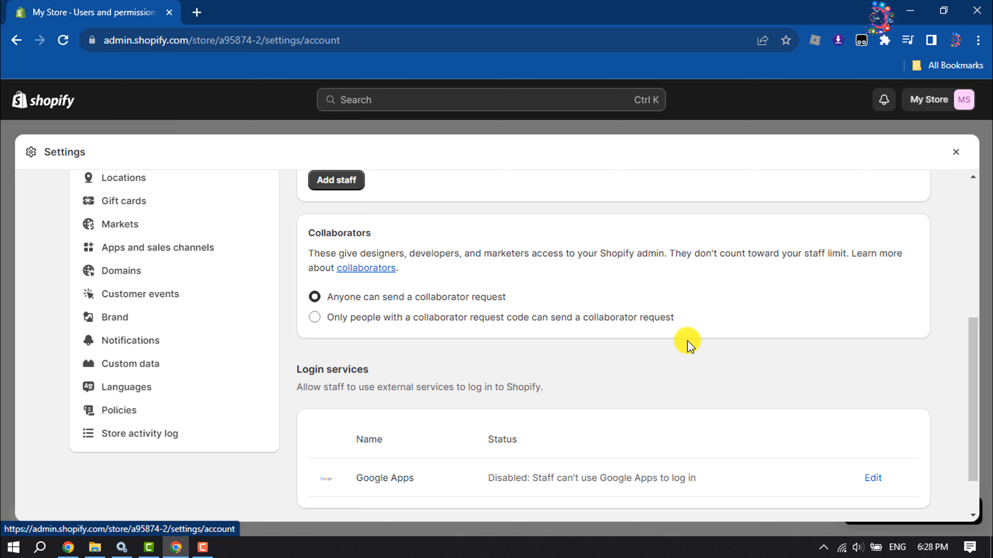
mouse_move(314, 298)
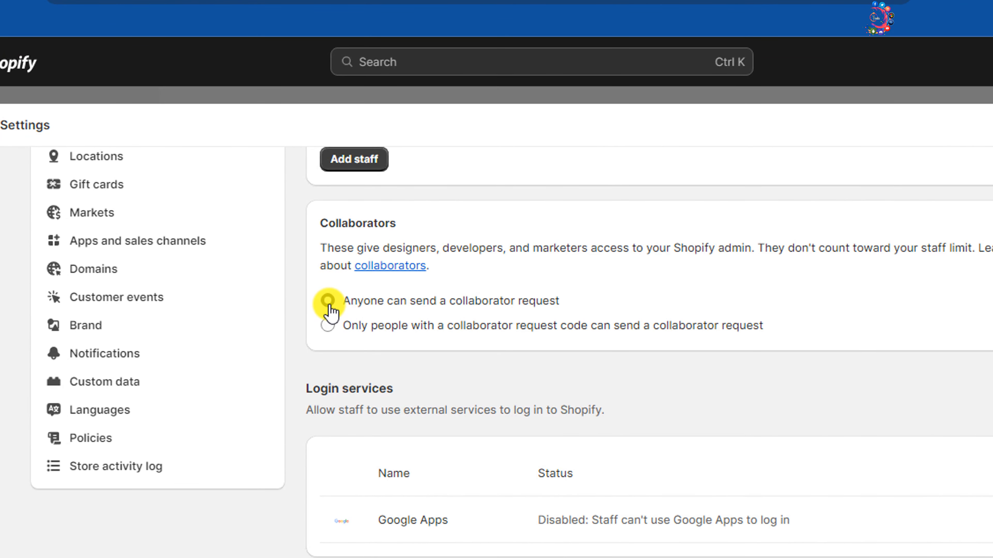
click(329, 327)
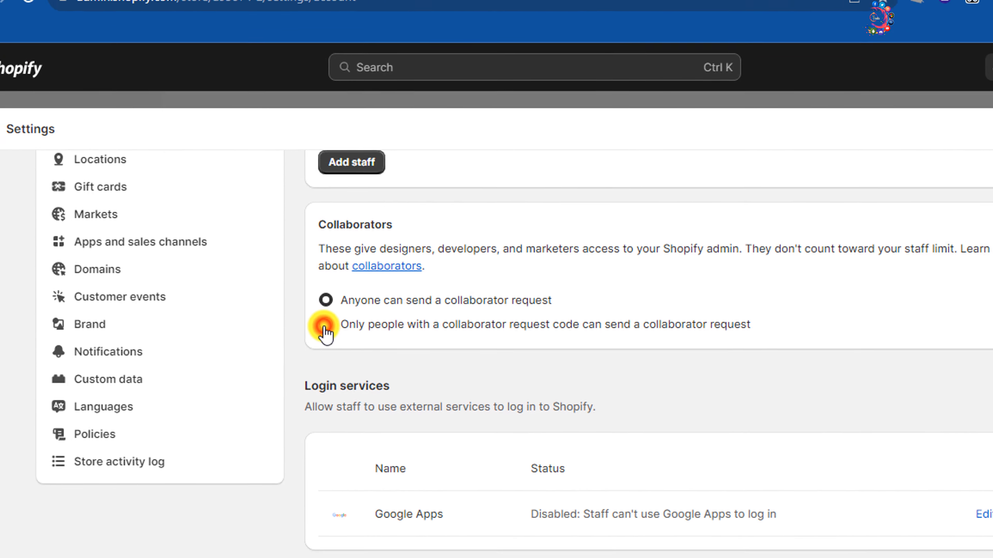
click(325, 324)
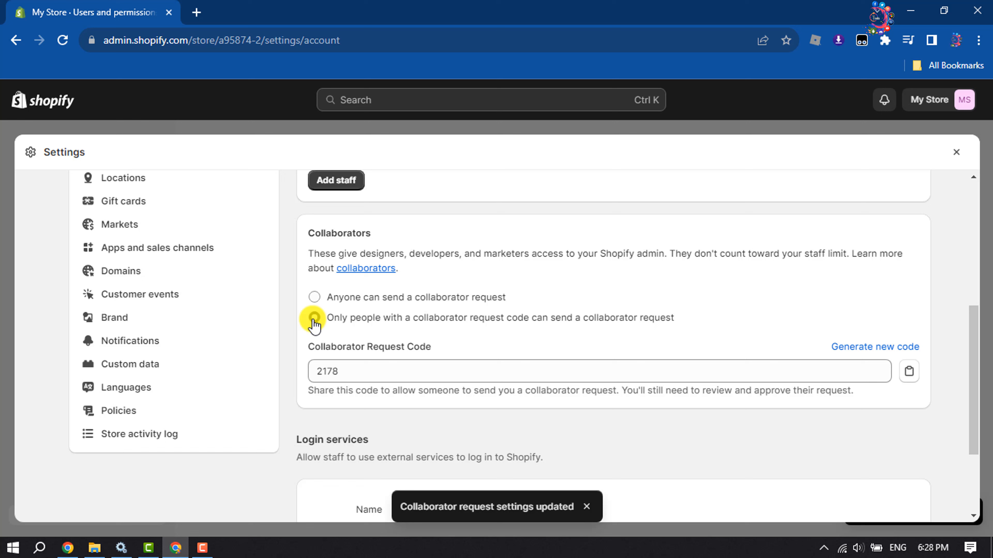
click(314, 318)
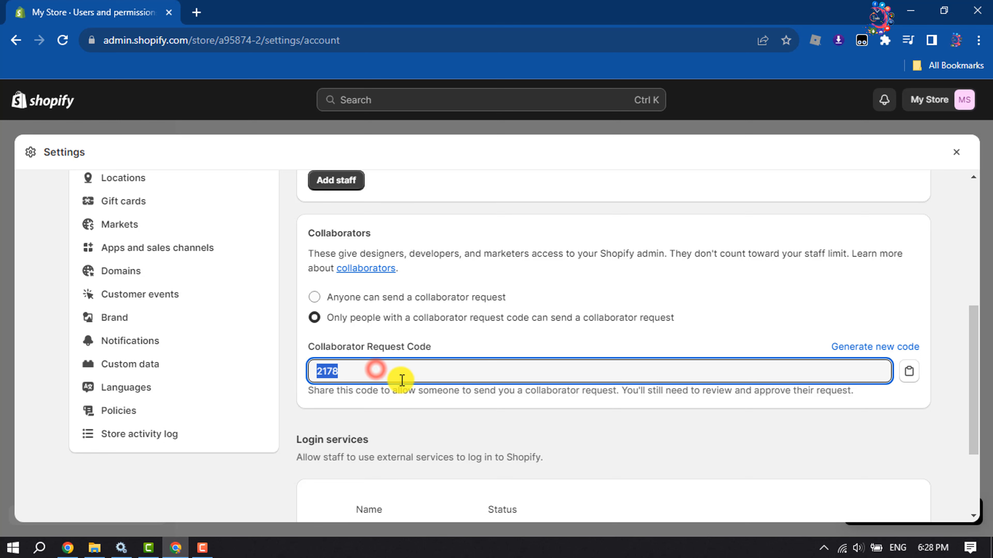
mouse_move(375, 383)
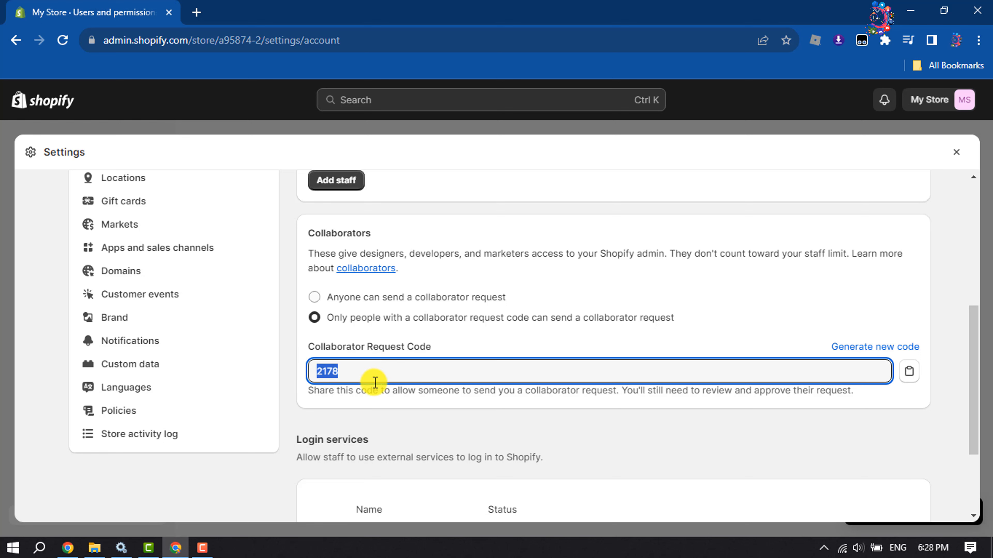
mouse_move(355, 371)
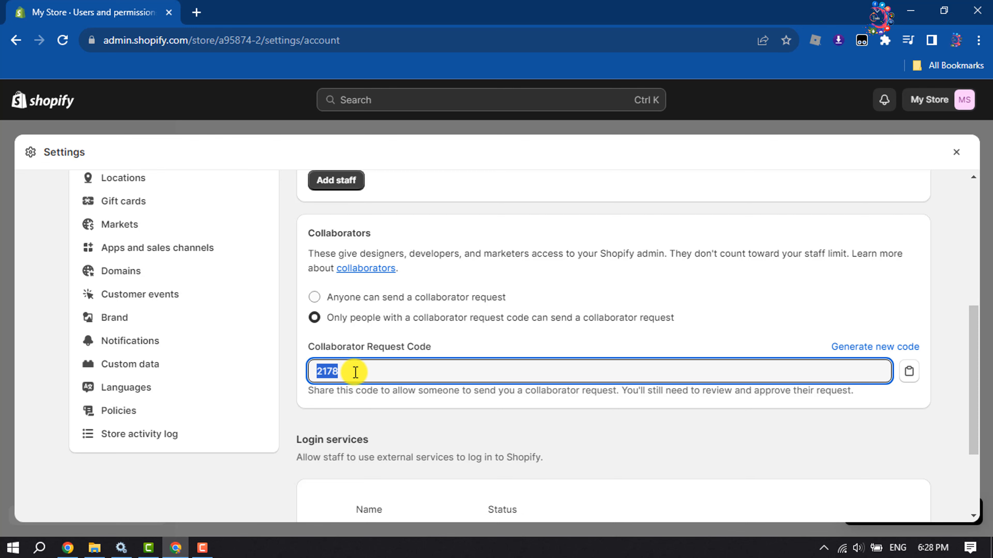
scroll(up, 3)
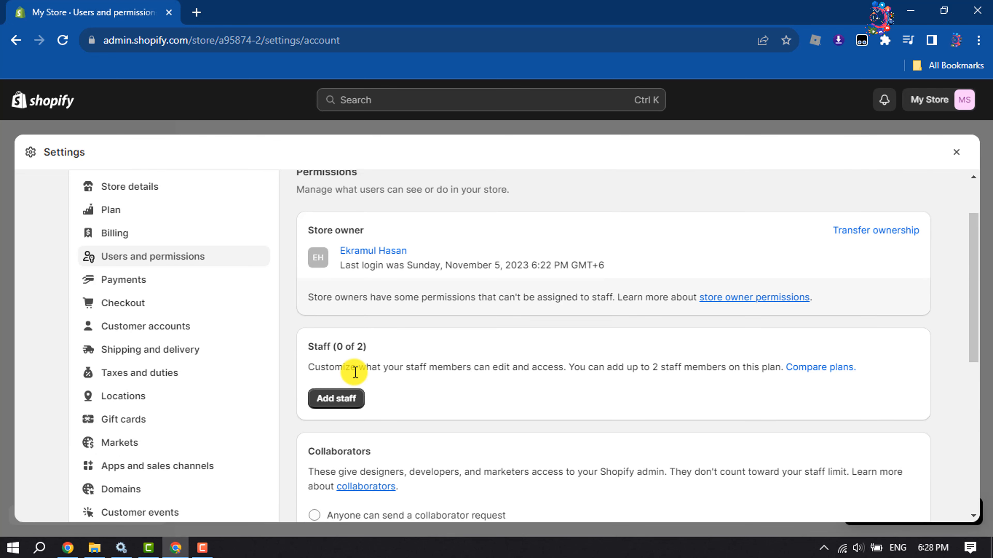
mouse_move(380, 408)
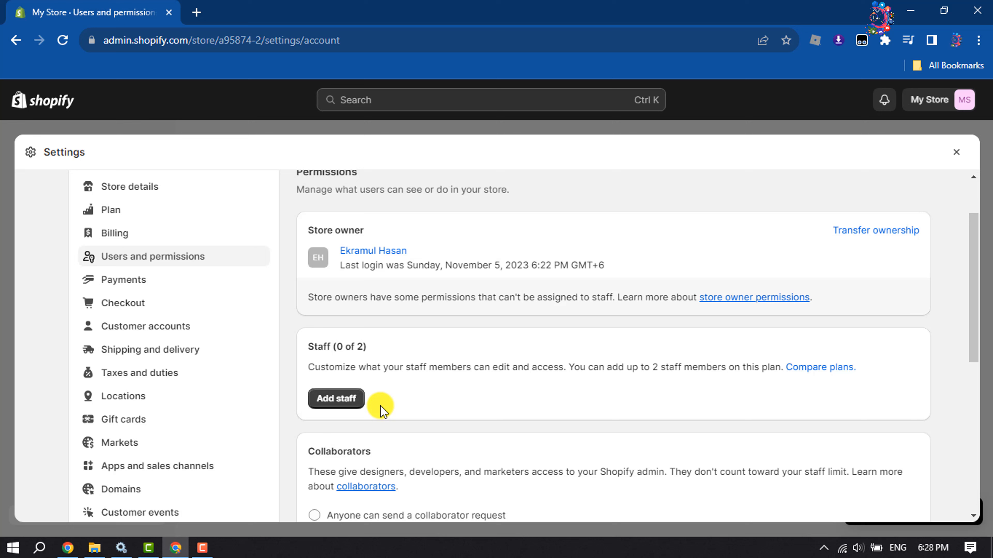
click(336, 399)
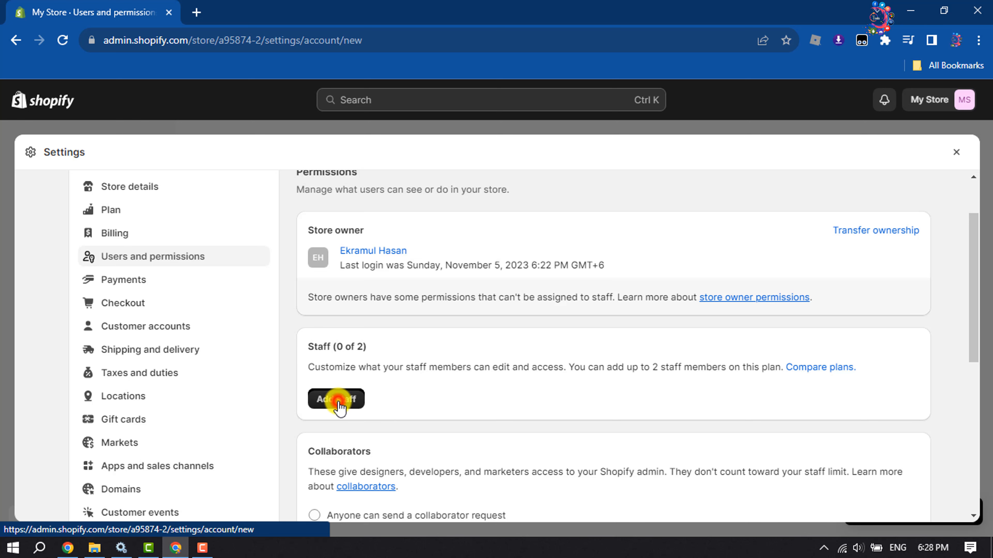
click(336, 399)
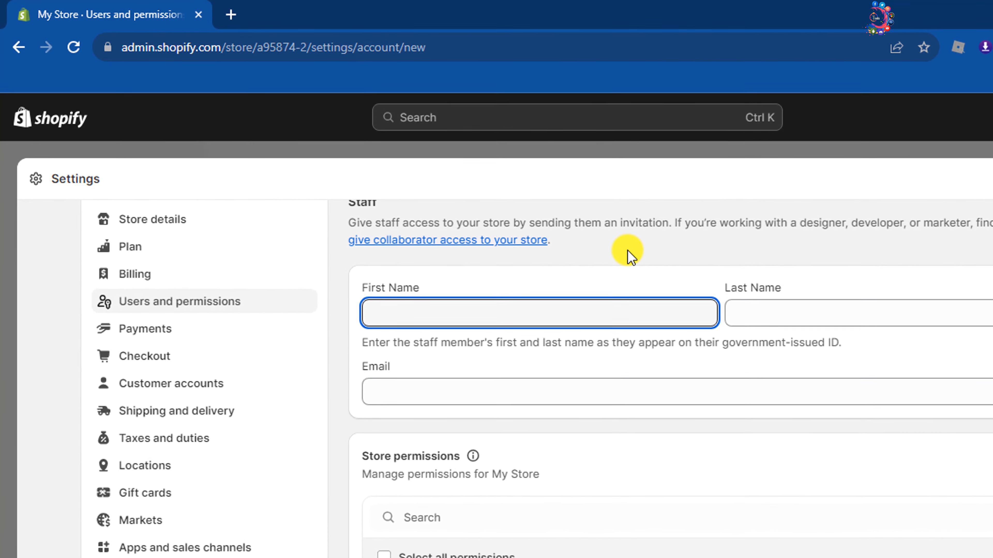
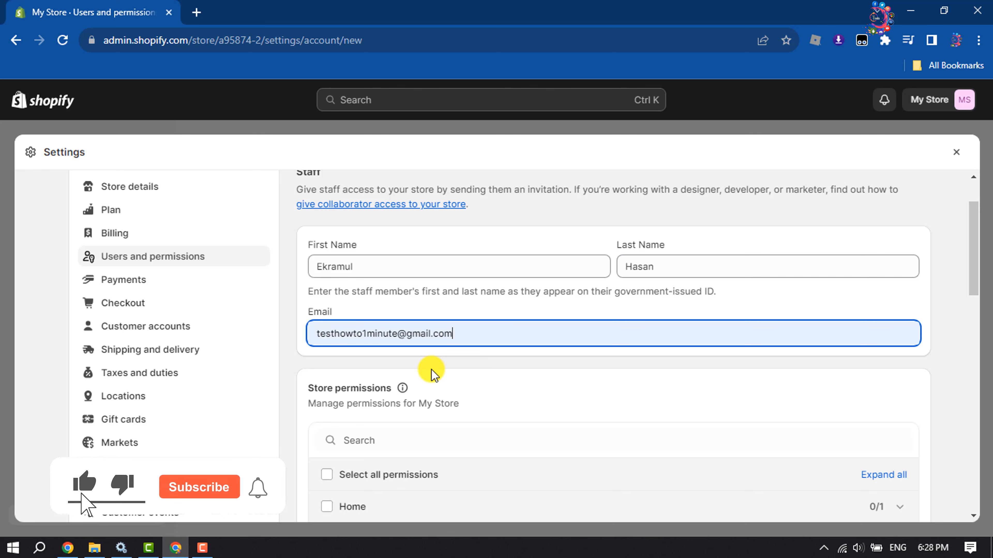
click(198, 487)
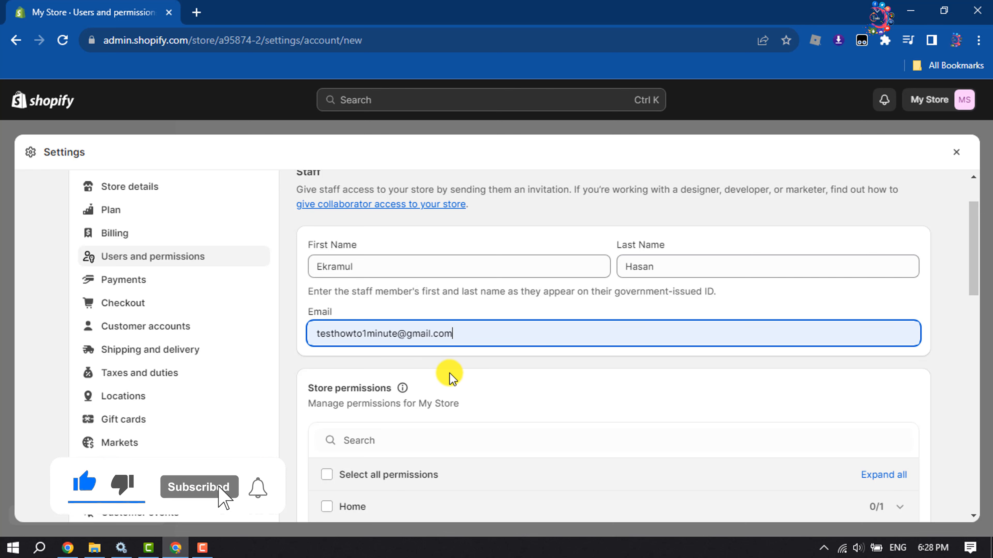
Review store, app and Point of Sale permissions, then send the staff invitation.
scroll(down, 3)
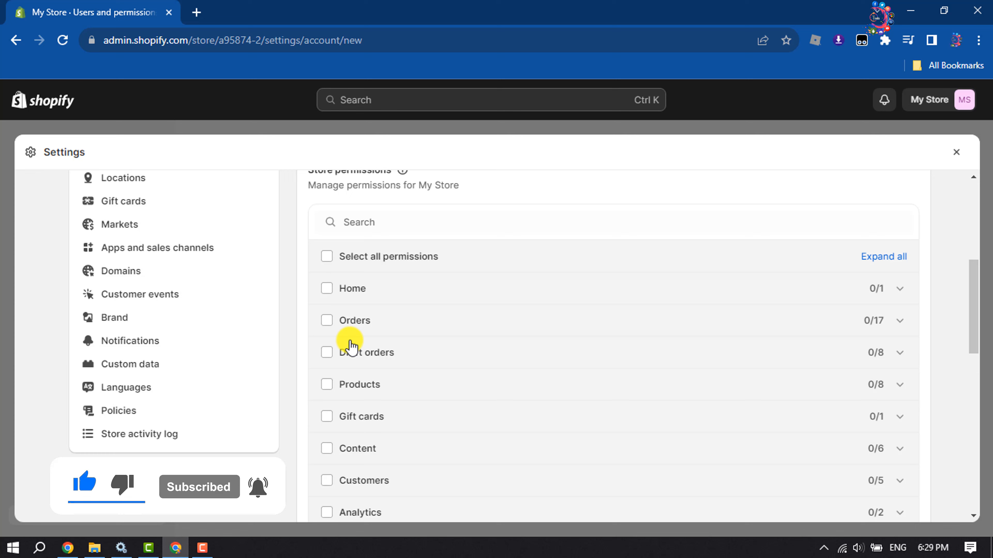
scroll(down, 3)
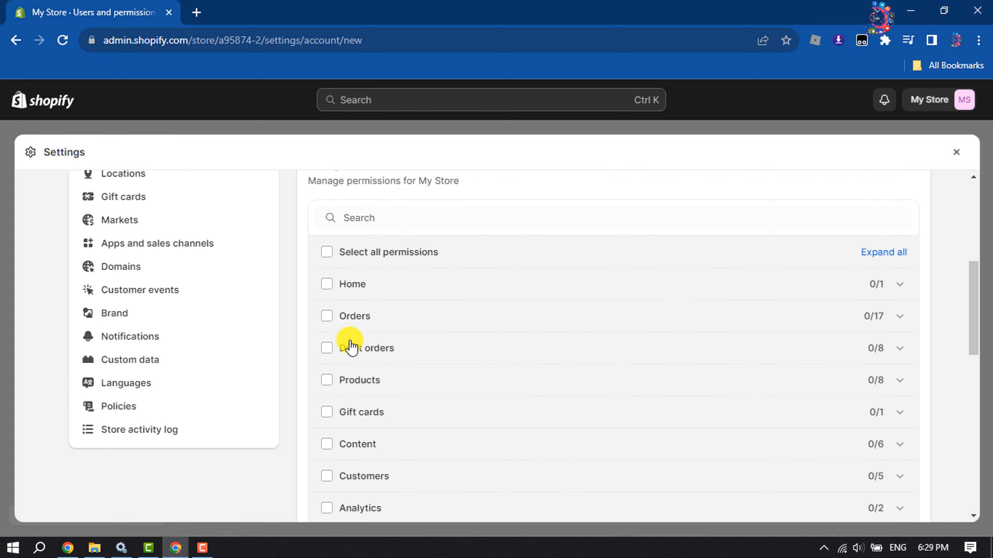
scroll(down, 3)
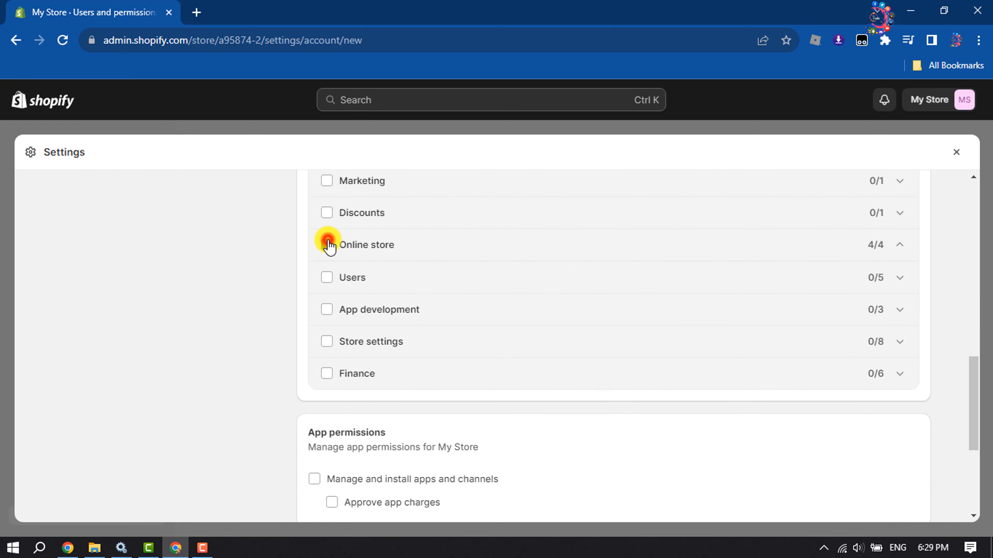
scroll(down, 3)
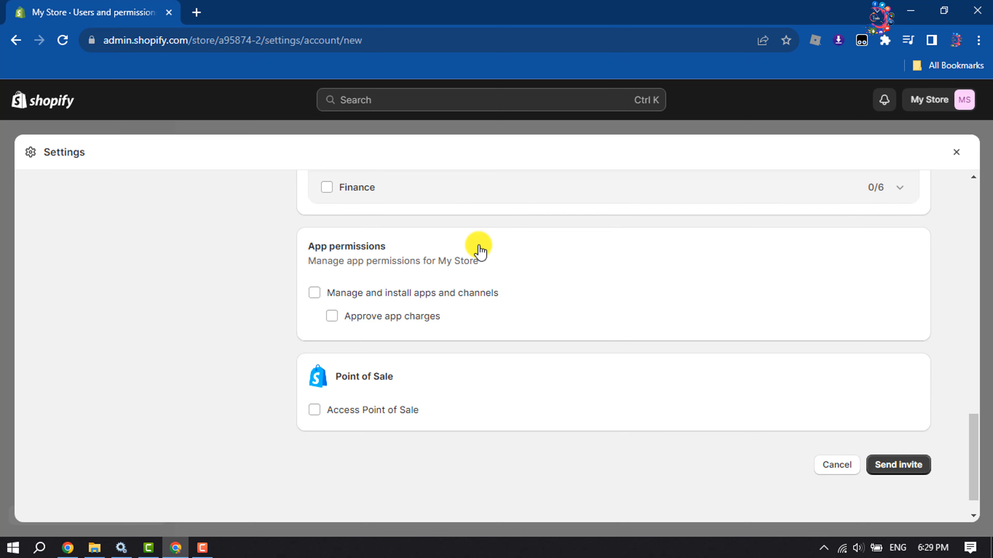
mouse_move(334, 278)
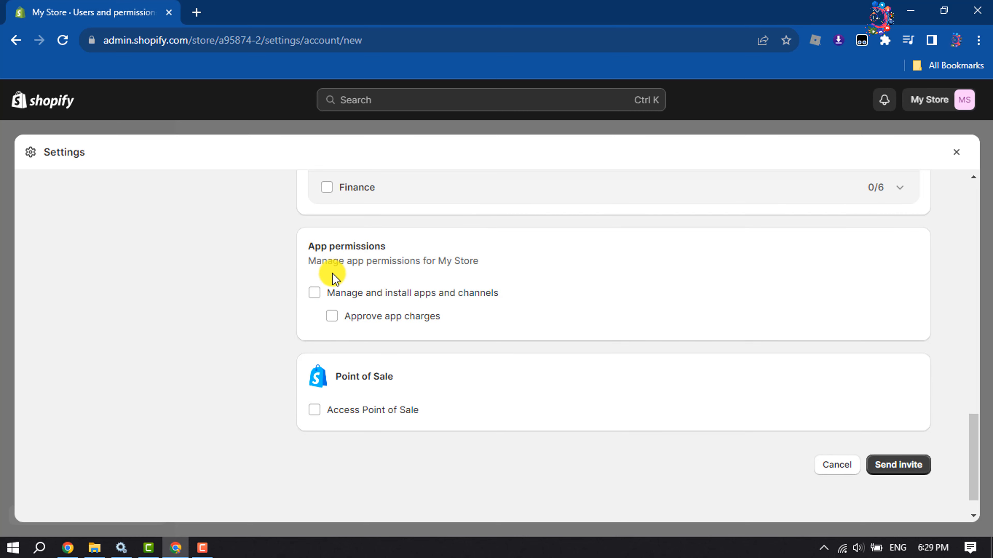
scroll(up, 3)
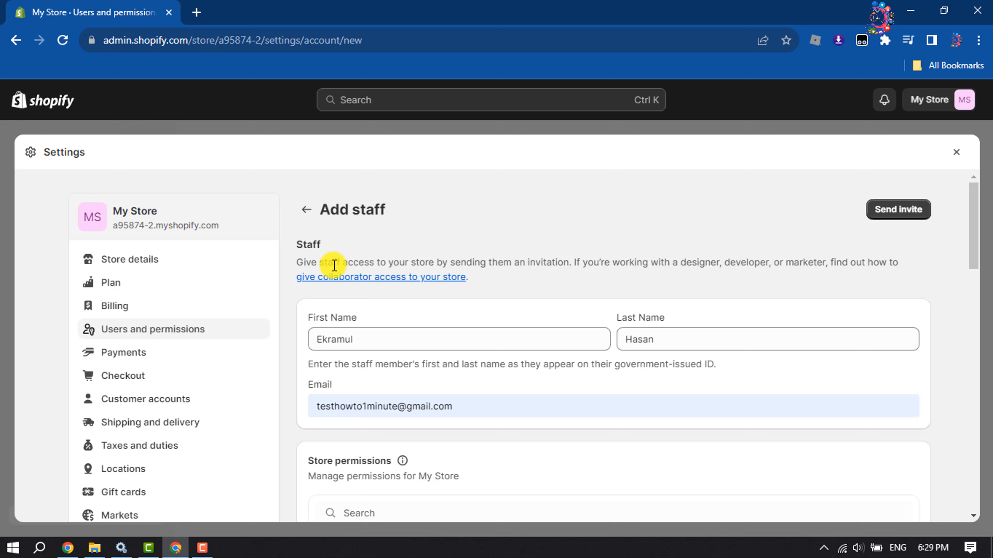
click(897, 209)
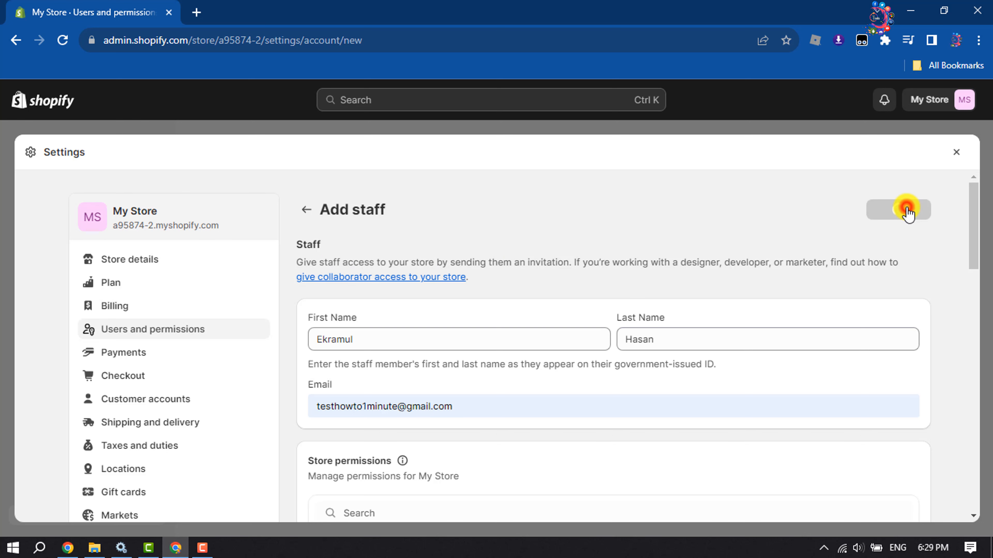
scroll(down, 3)
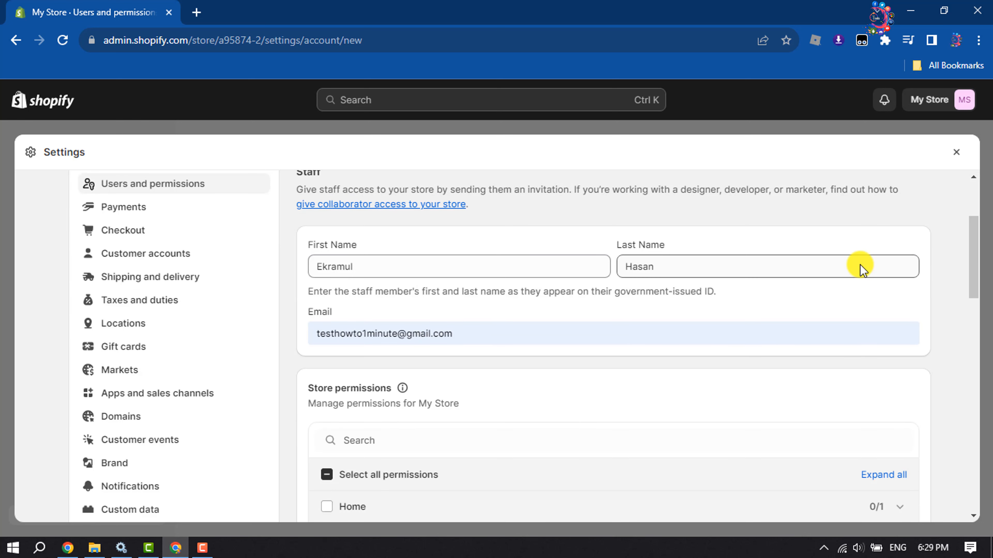